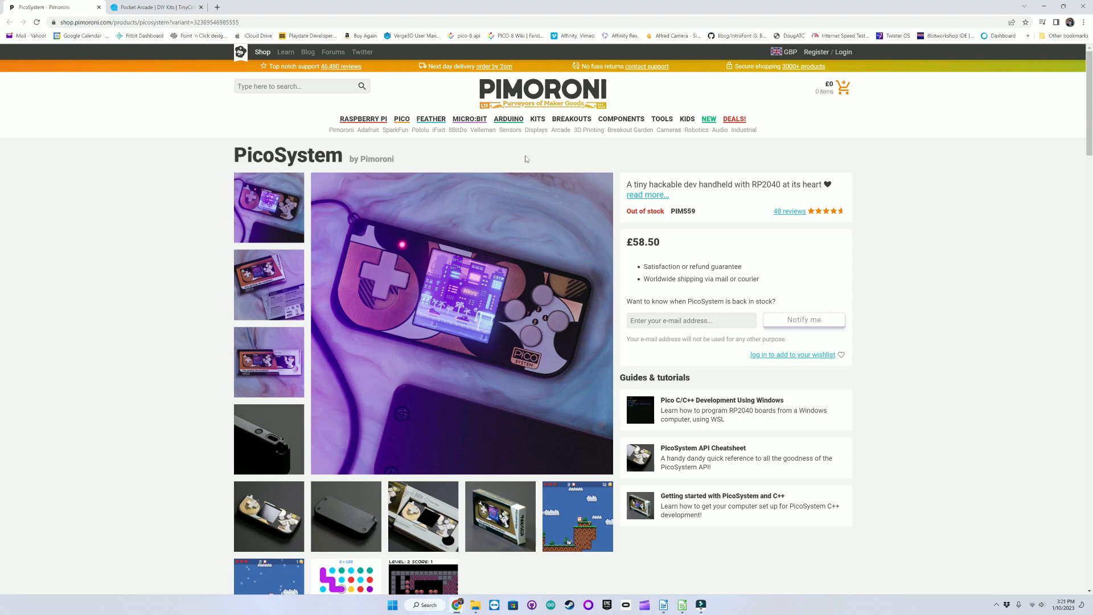
scroll("down", 3)
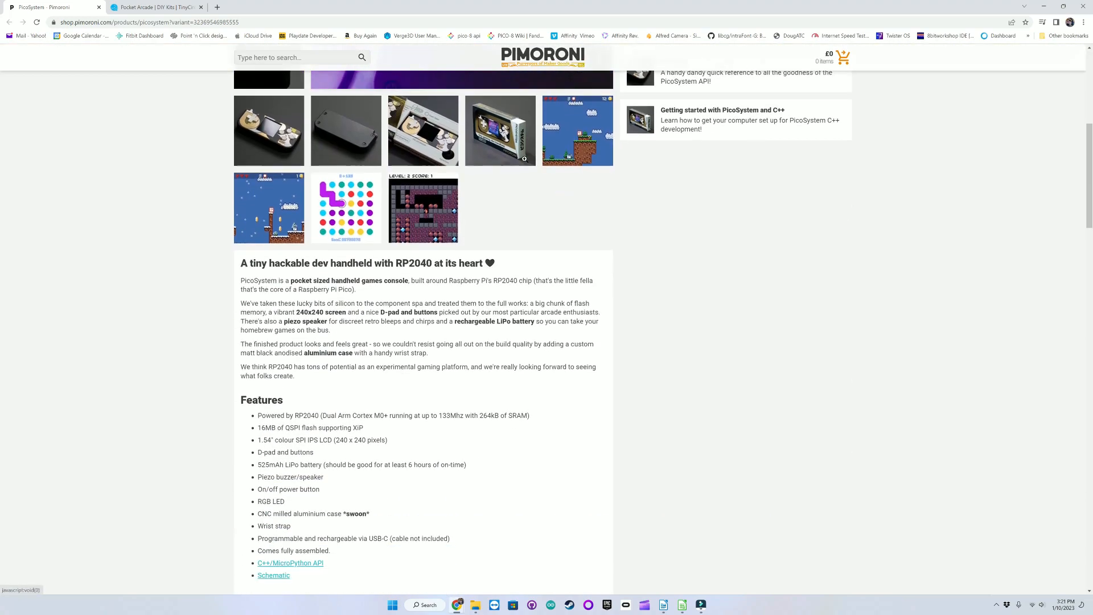
scroll("down", 3)
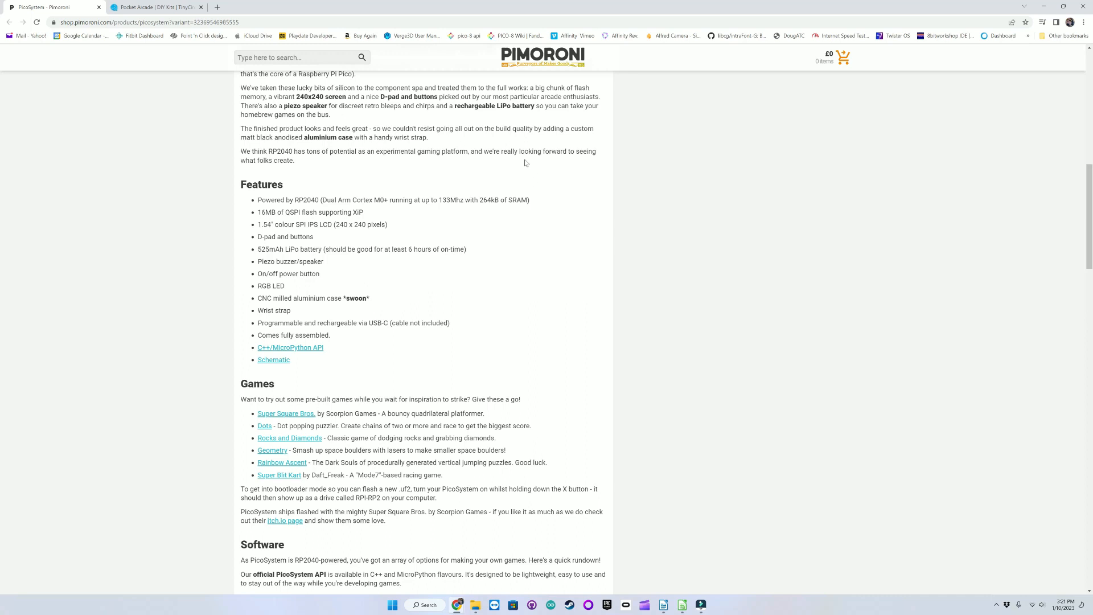